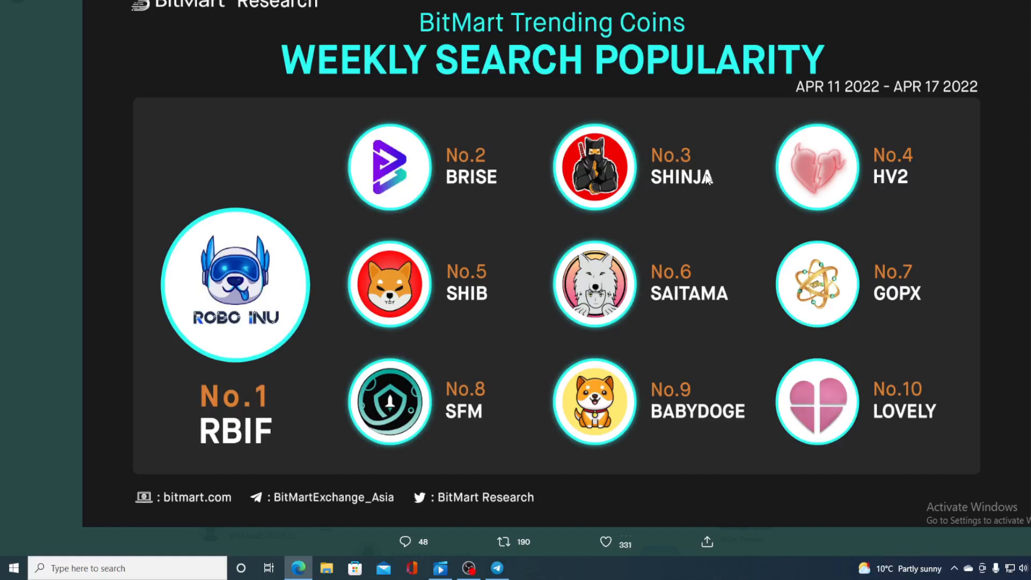
# Step: Bring Shibnobi's price header into view: about $0.0…07911, up 111.83% over 24 hours
pyautogui.click(504, 541)
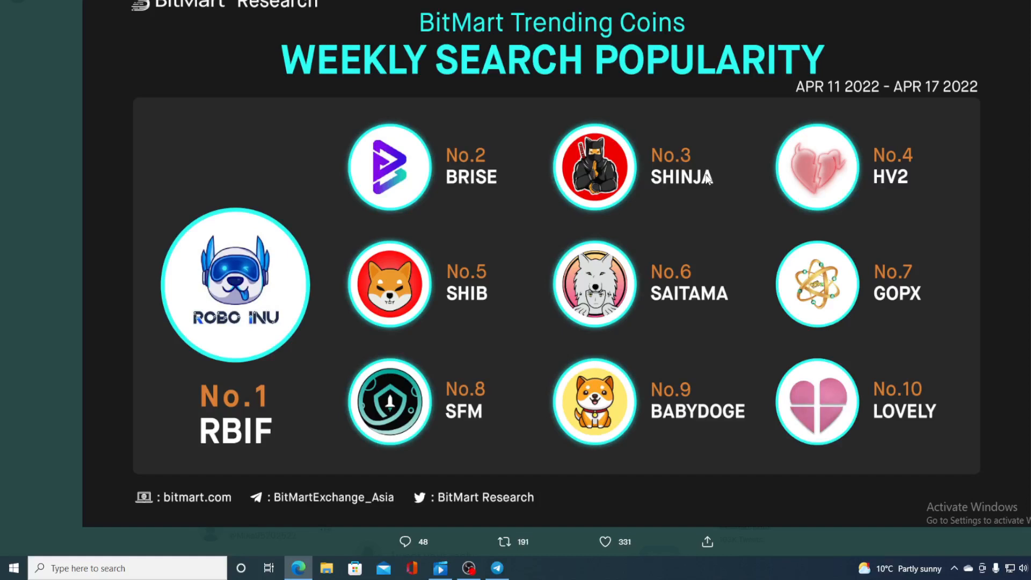
pyautogui.moveTo(669, 229)
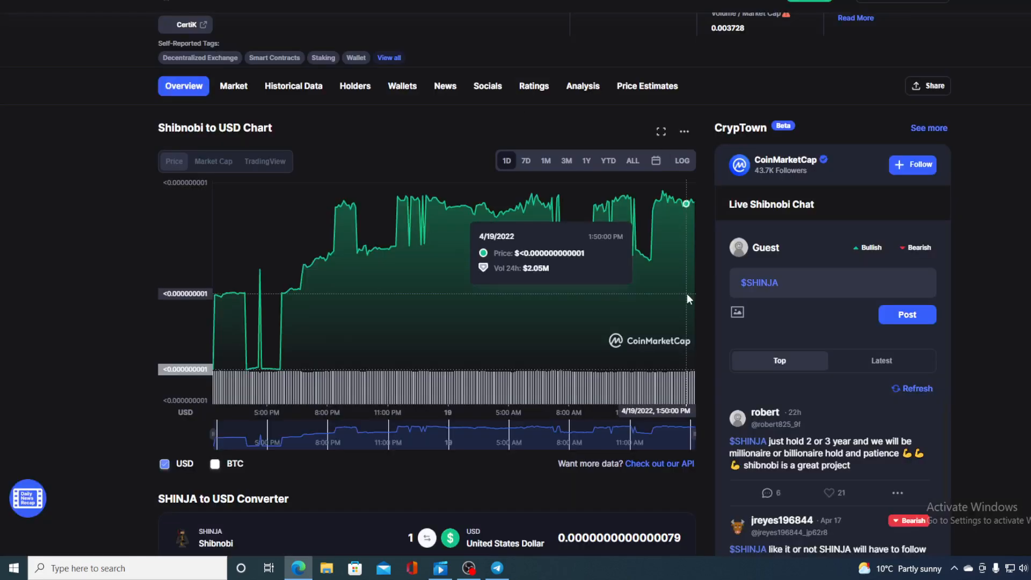
pyautogui.moveTo(704, 300)
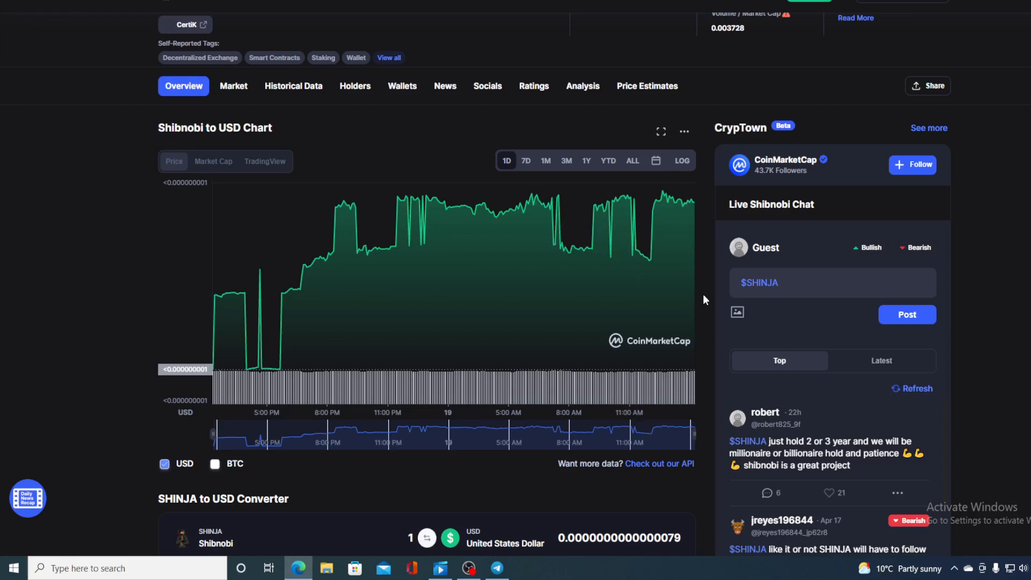
pyautogui.moveTo(710, 210)
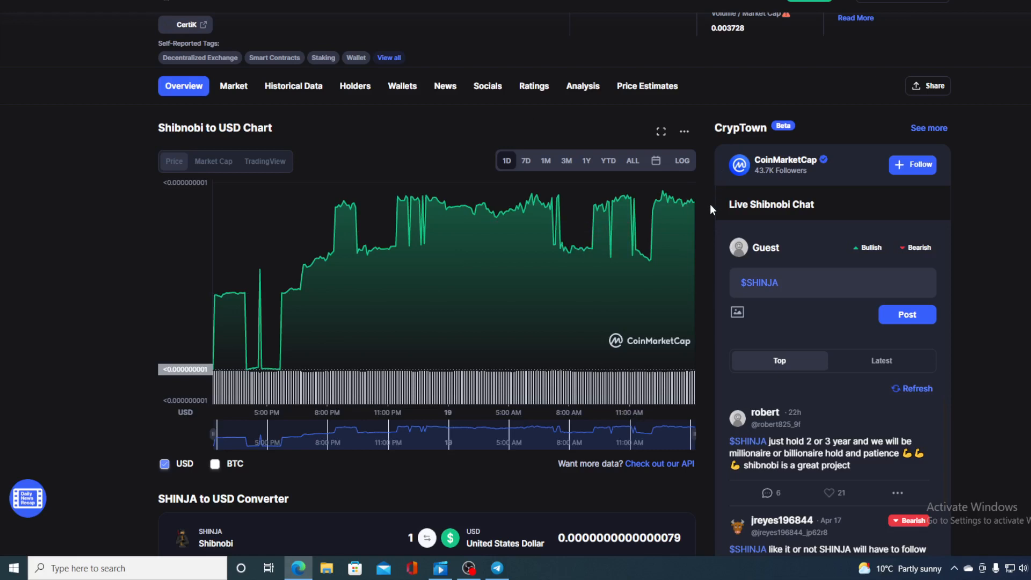
pyautogui.moveTo(695, 203)
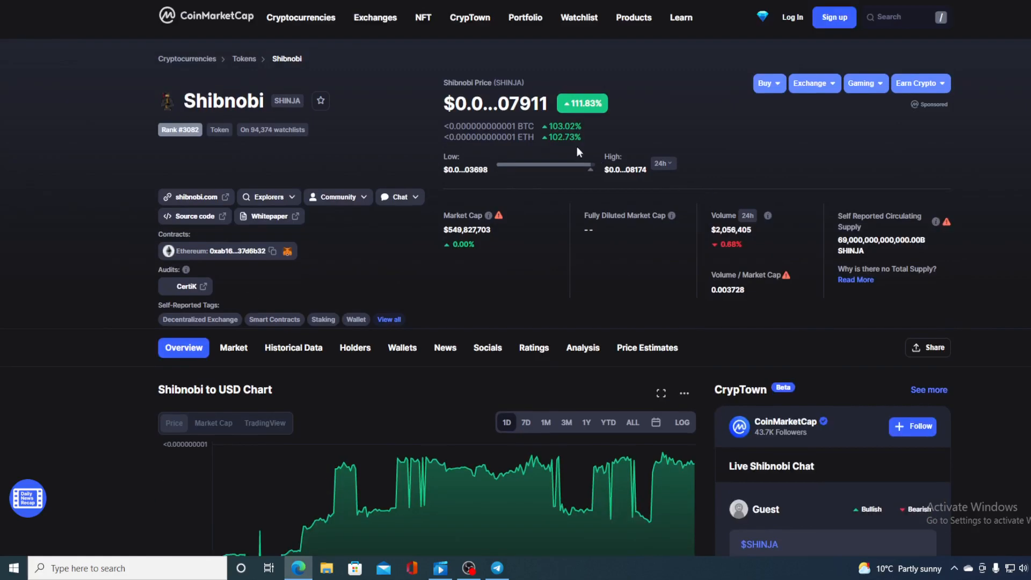
pyautogui.moveTo(494, 104)
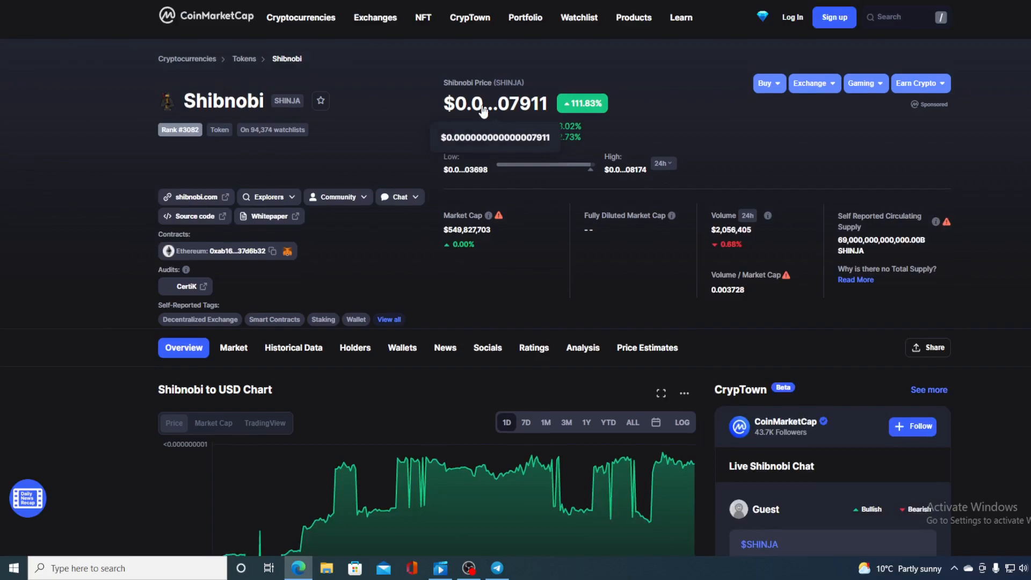
# Step: Scroll down to the Shibnobi to USD 1D chart beside the $2,056,405 24h volume
pyautogui.scroll(-3)
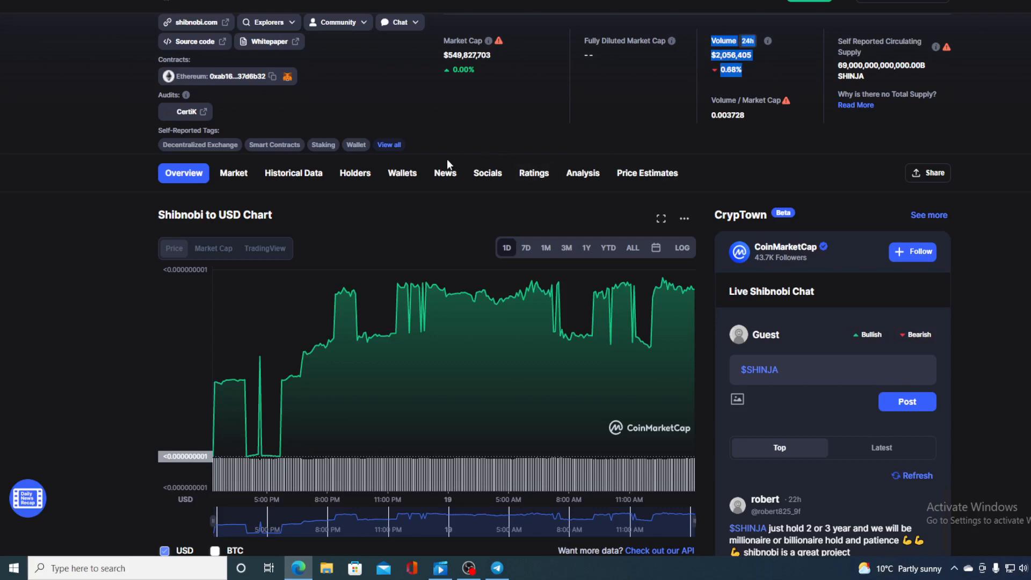
pyautogui.scroll(-3)
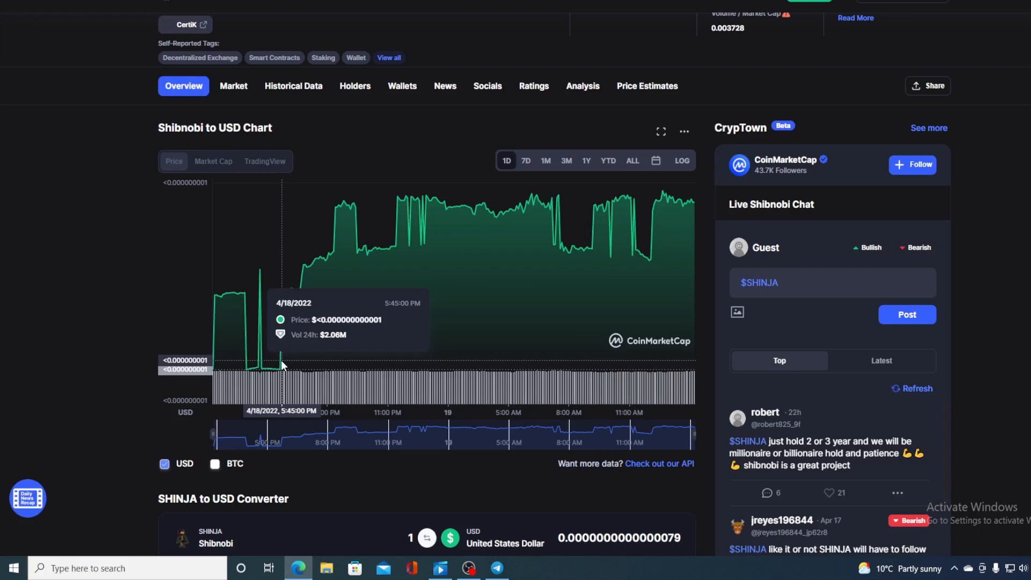
pyautogui.moveTo(335, 264)
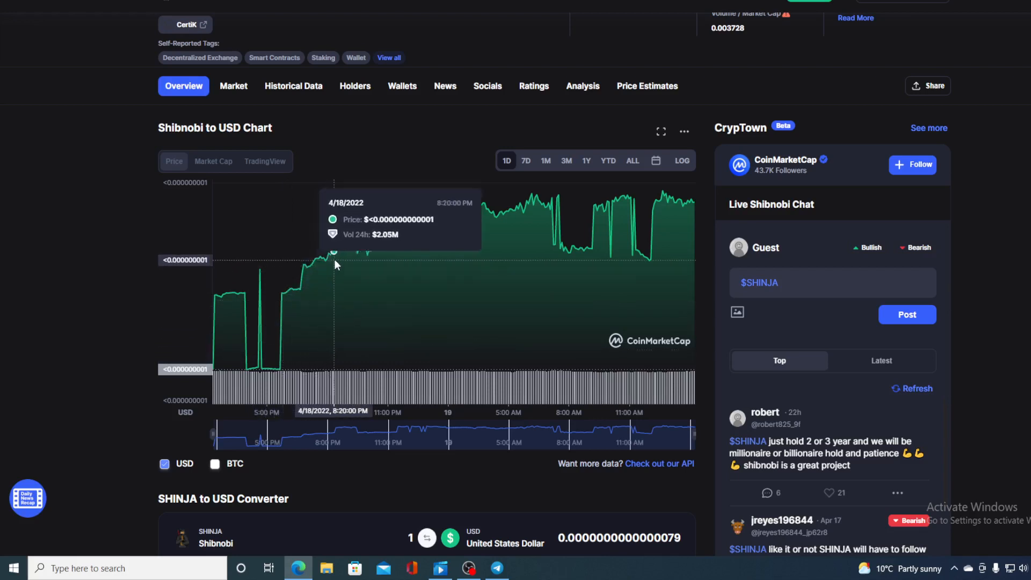
pyautogui.moveTo(503, 216)
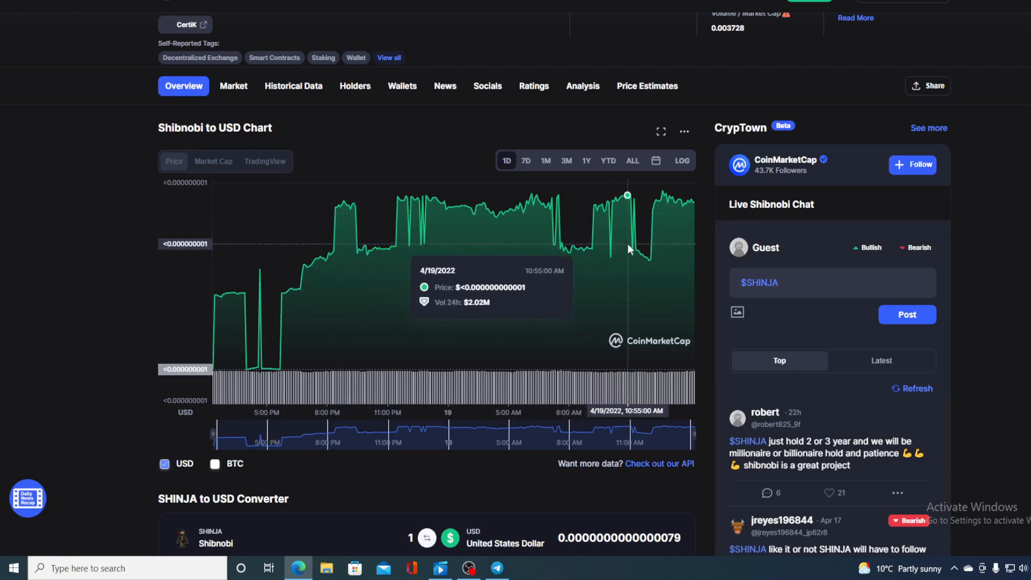
pyautogui.moveTo(698, 207)
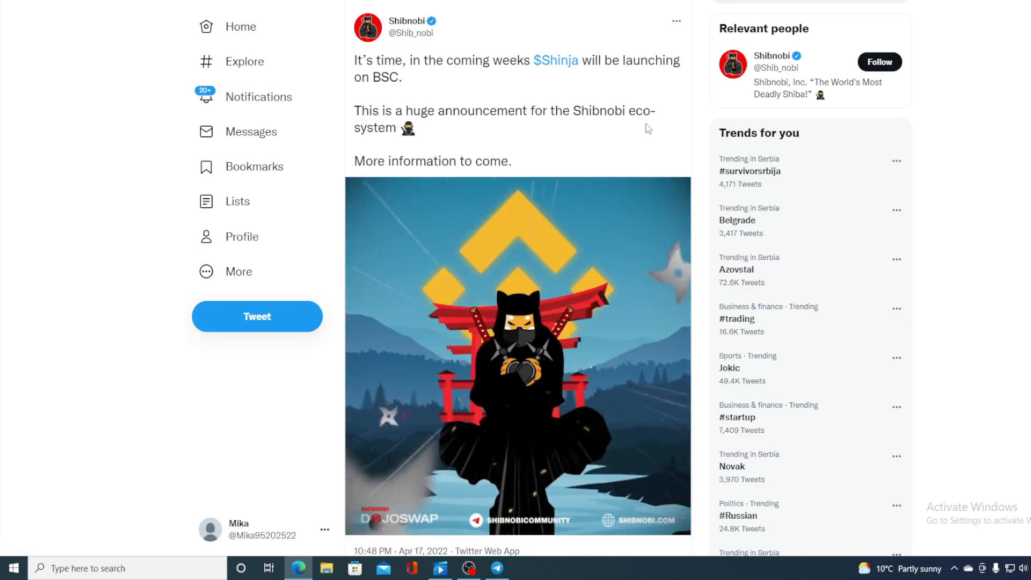
# Step: Scroll through Shibnobi's tweet announcing $Shinja launching on BSC in the coming weeks
pyautogui.scroll(-3)
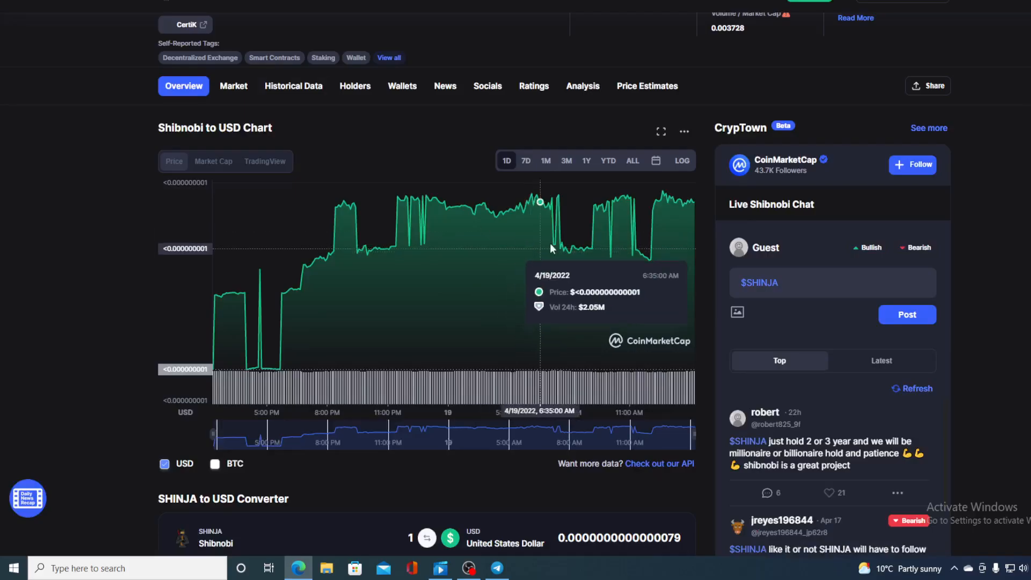
pyautogui.moveTo(690, 201)
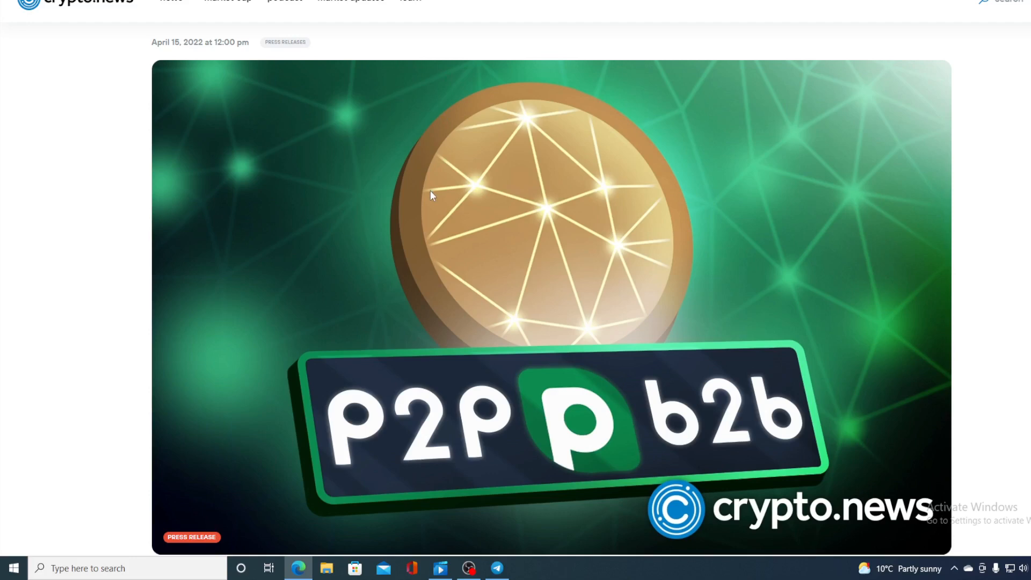
pyautogui.moveTo(442, 199)
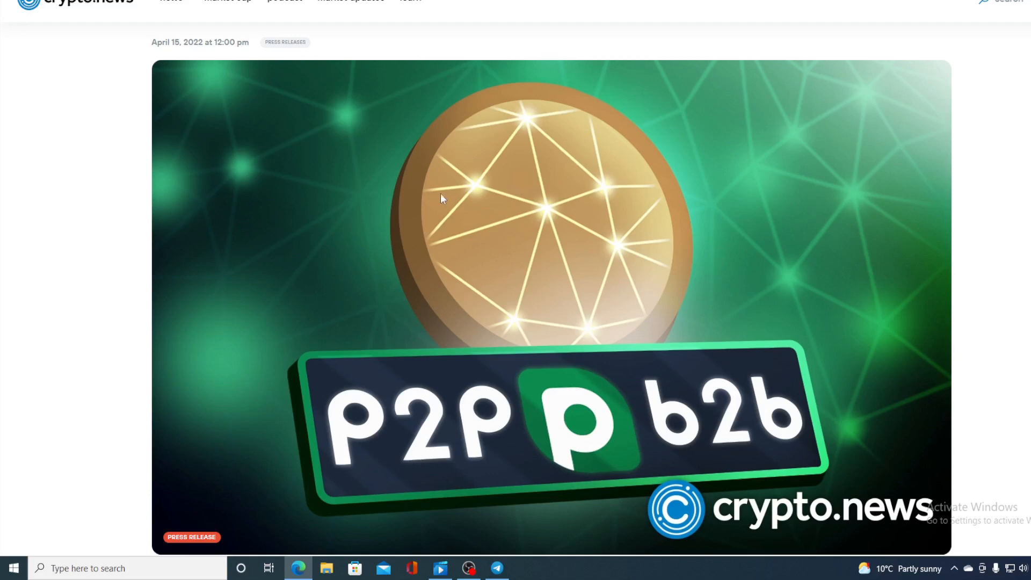
# Step: Reach the article's closing section on P2PB2B trading and the website, Telegram and Twitter links
pyautogui.scroll(-3)
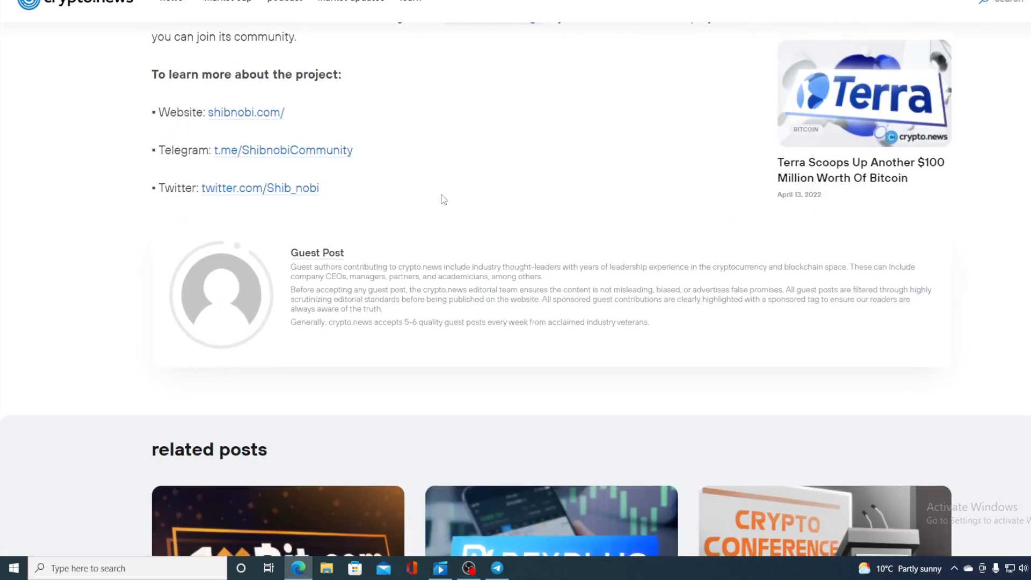
pyautogui.scroll(3)
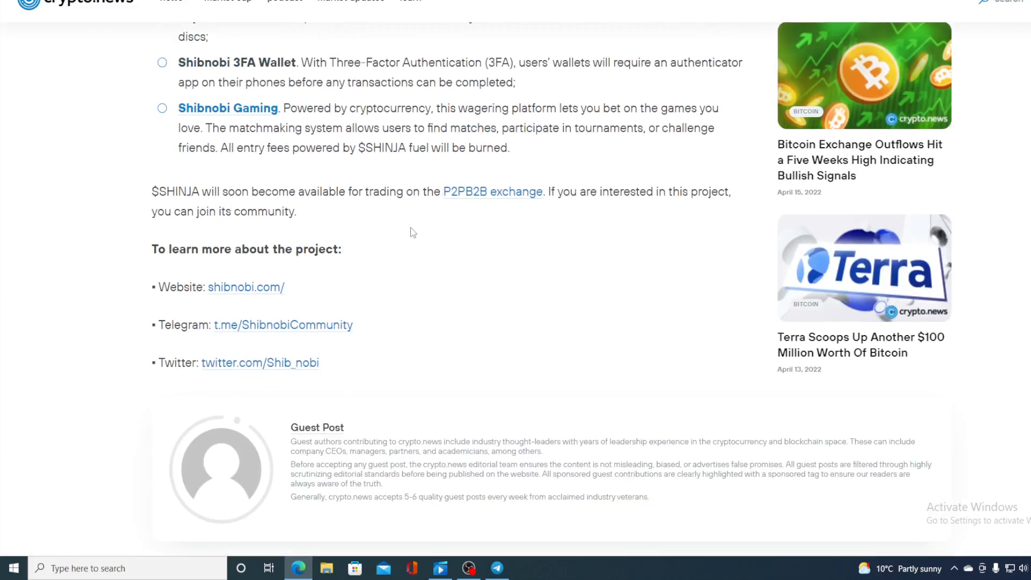
pyautogui.moveTo(446, 205)
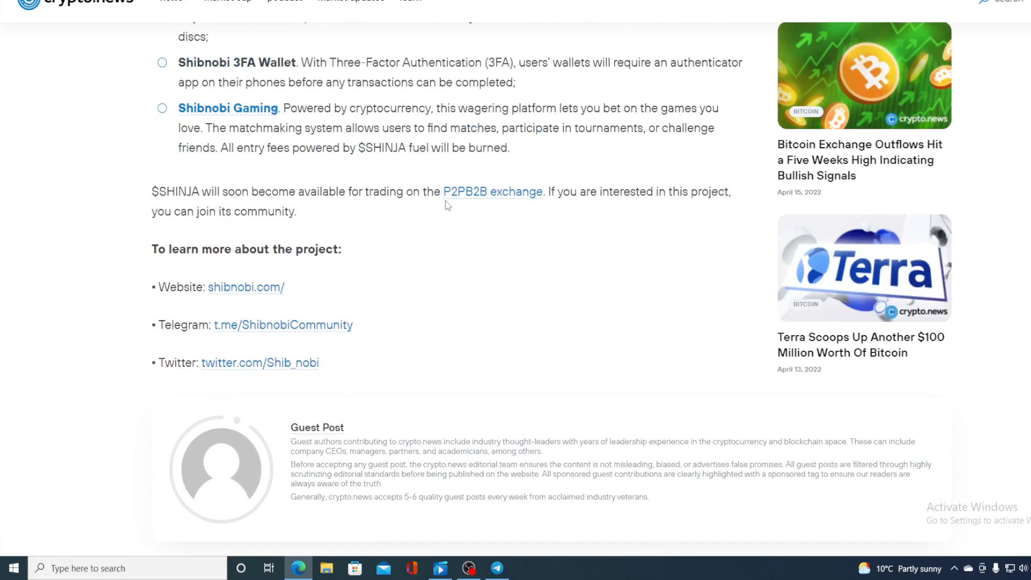
pyautogui.moveTo(653, 215)
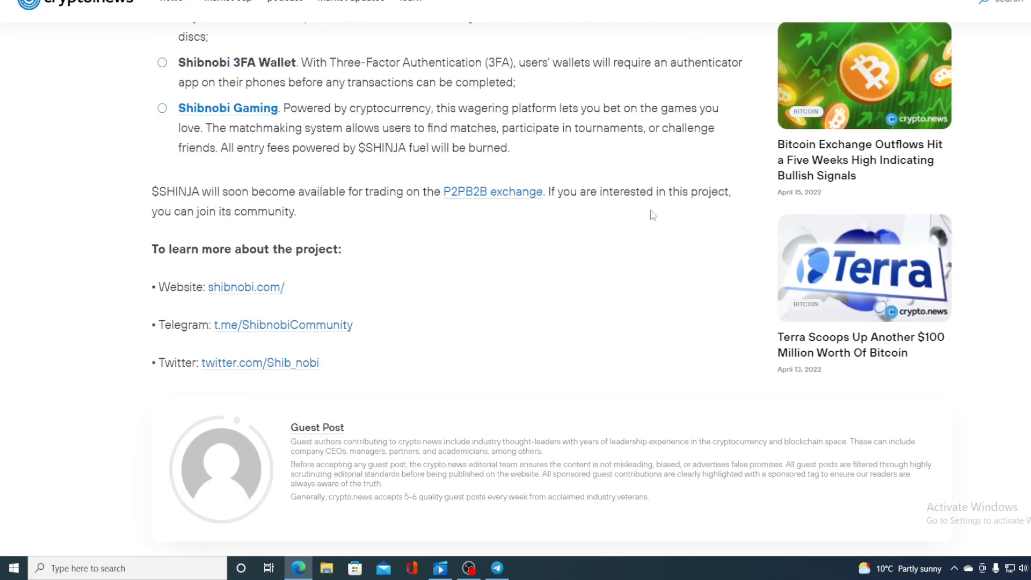
pyautogui.moveTo(459, 242)
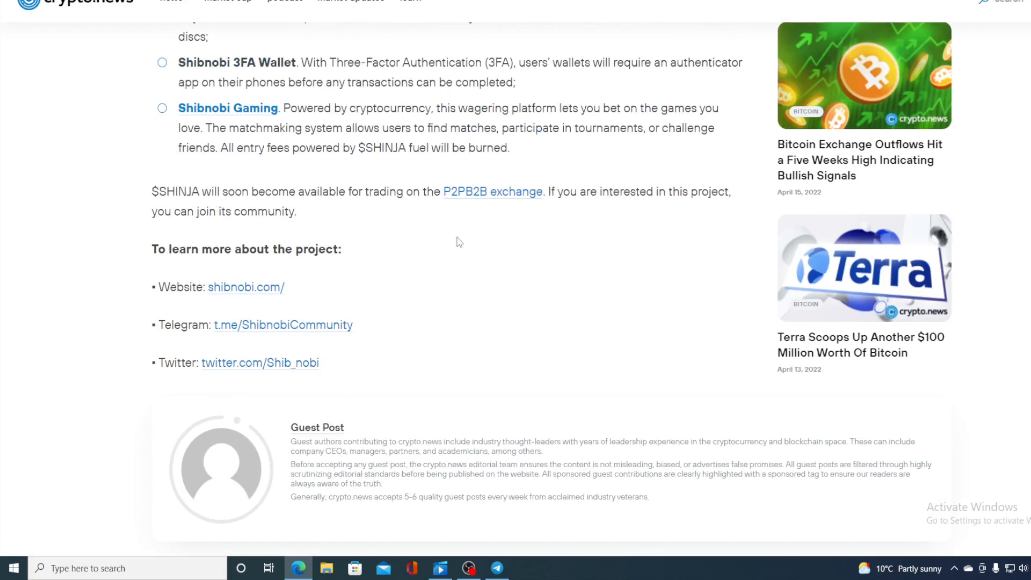
pyautogui.moveTo(618, 238)
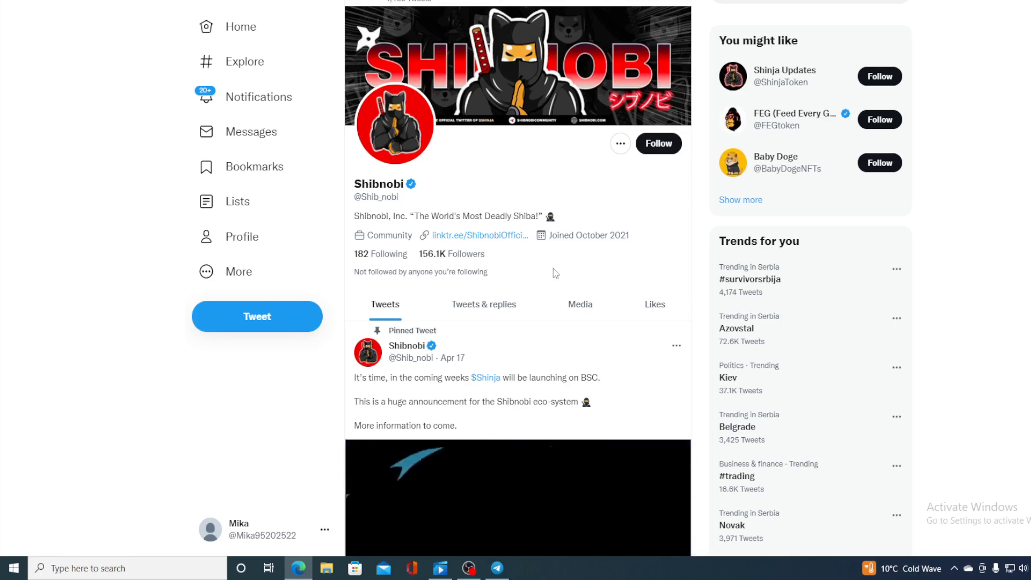
# Step: Scroll Shibnobi's Tweets tab past the pinned tweet, BitMart ranking image and AMA announcement
pyautogui.scroll(-3)
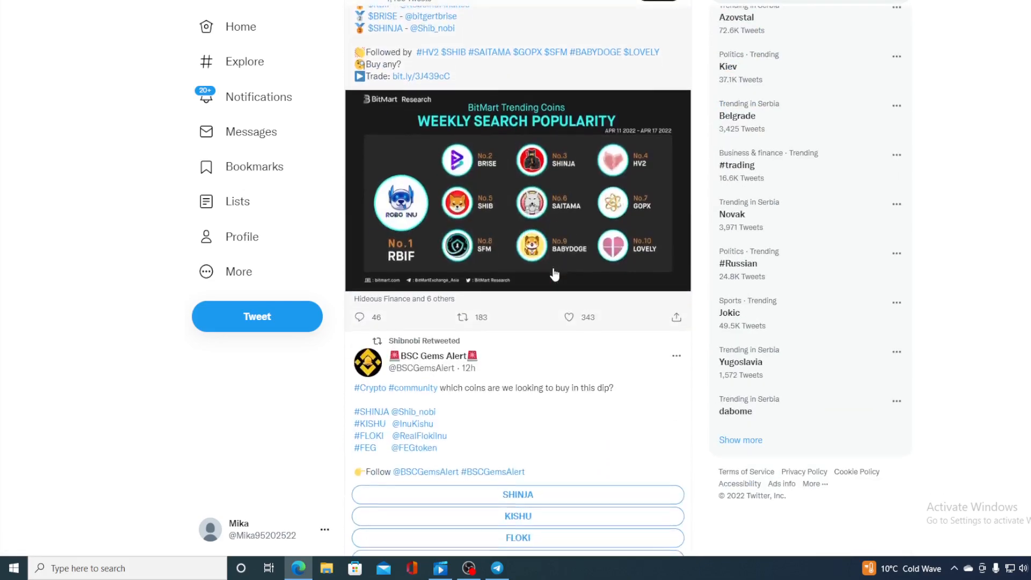
pyautogui.scroll(-3)
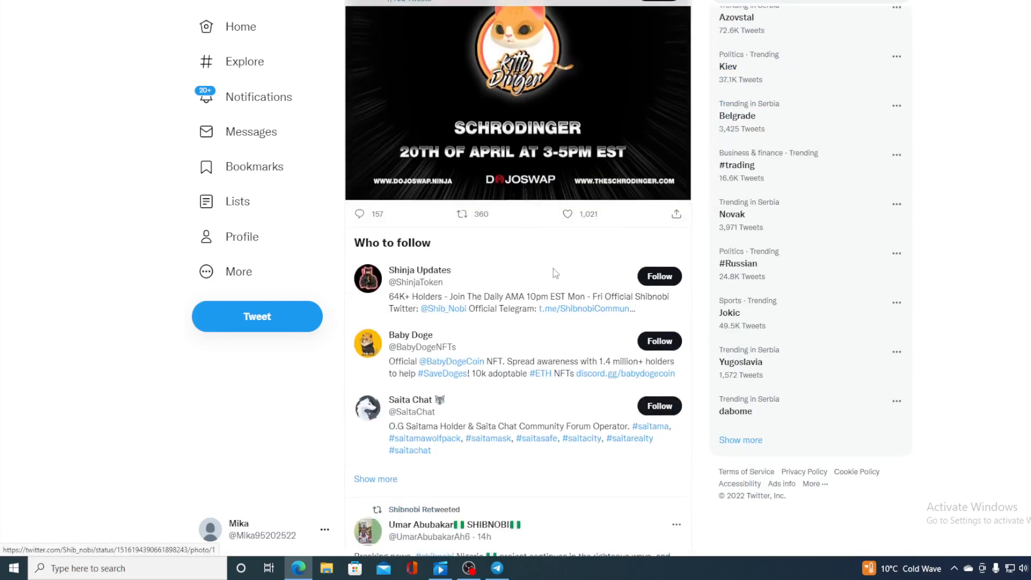
pyautogui.scroll(-3)
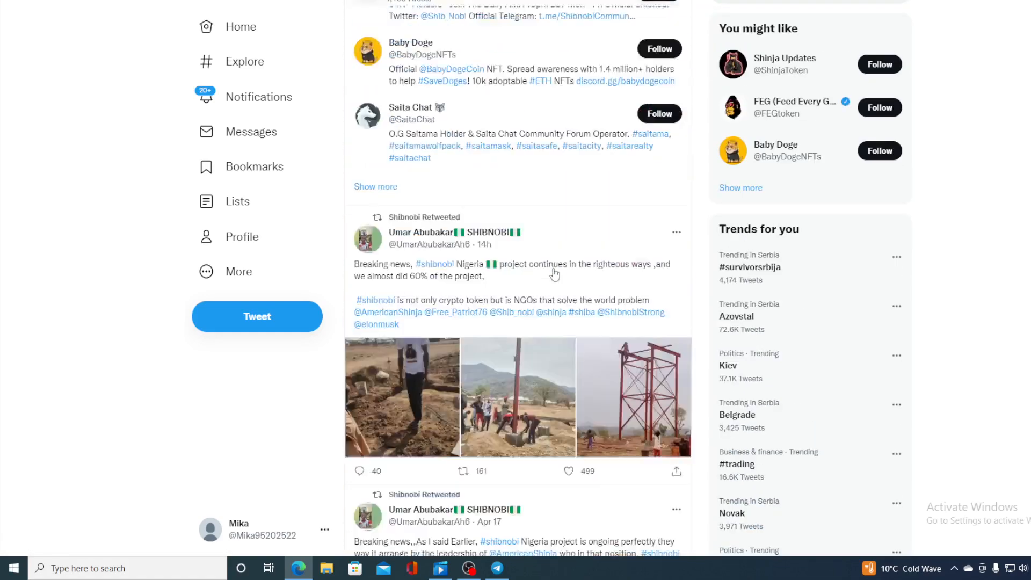
pyautogui.scroll(-3)
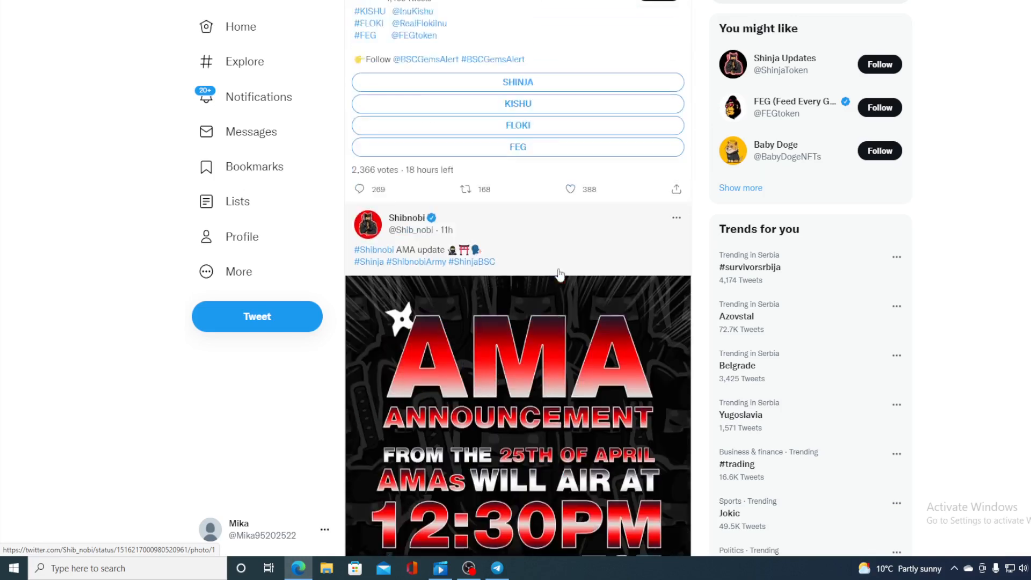
pyautogui.scroll(-3)
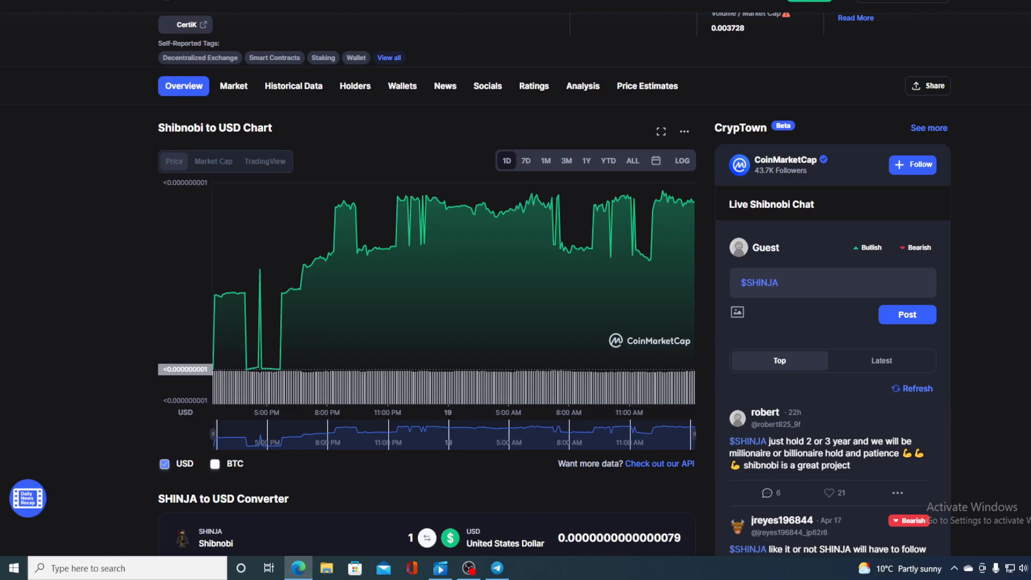
pyautogui.moveTo(669, 66)
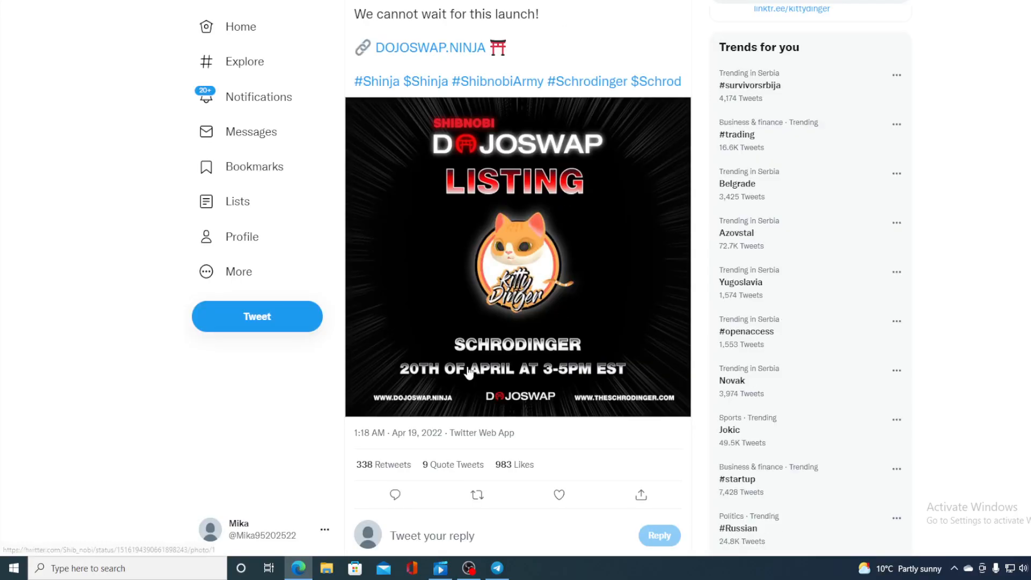
pyautogui.moveTo(643, 352)
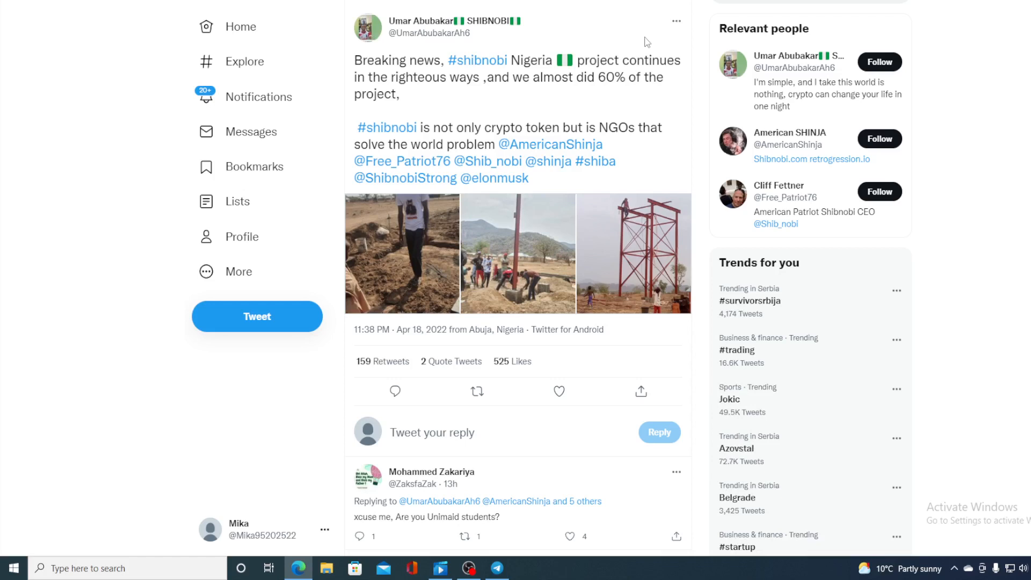
pyautogui.moveTo(497, 71)
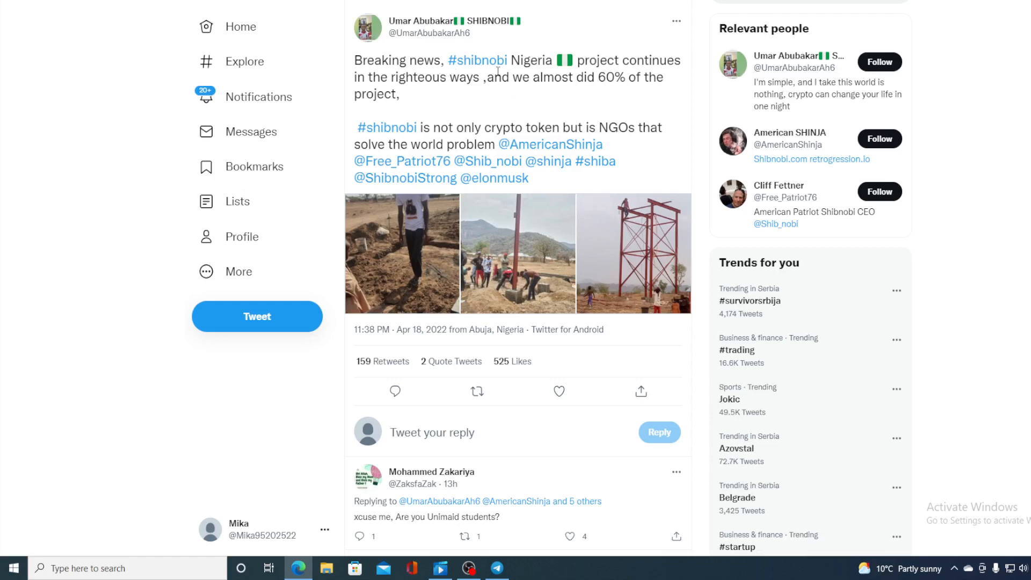
pyautogui.moveTo(643, 72)
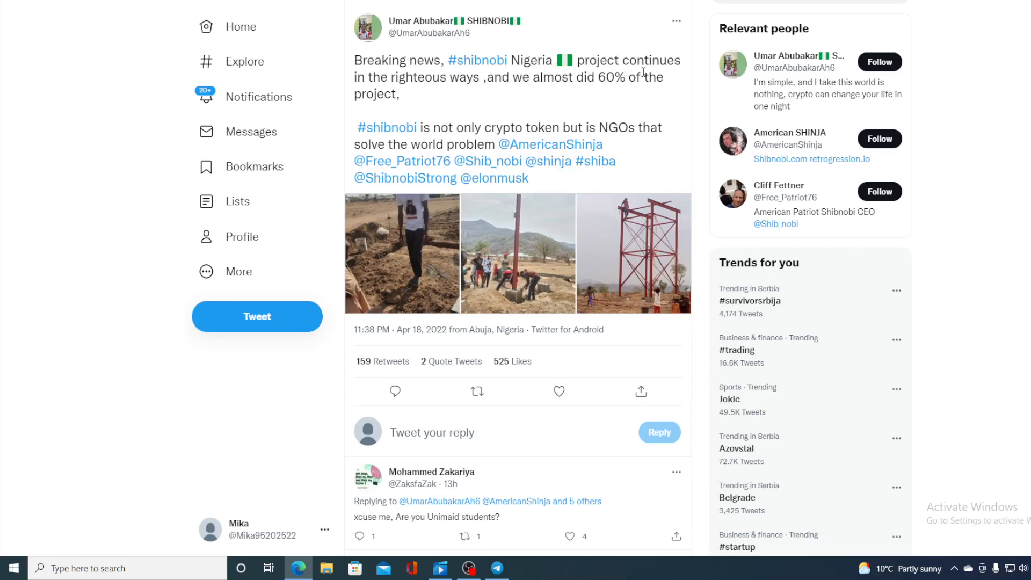
pyautogui.moveTo(611, 101)
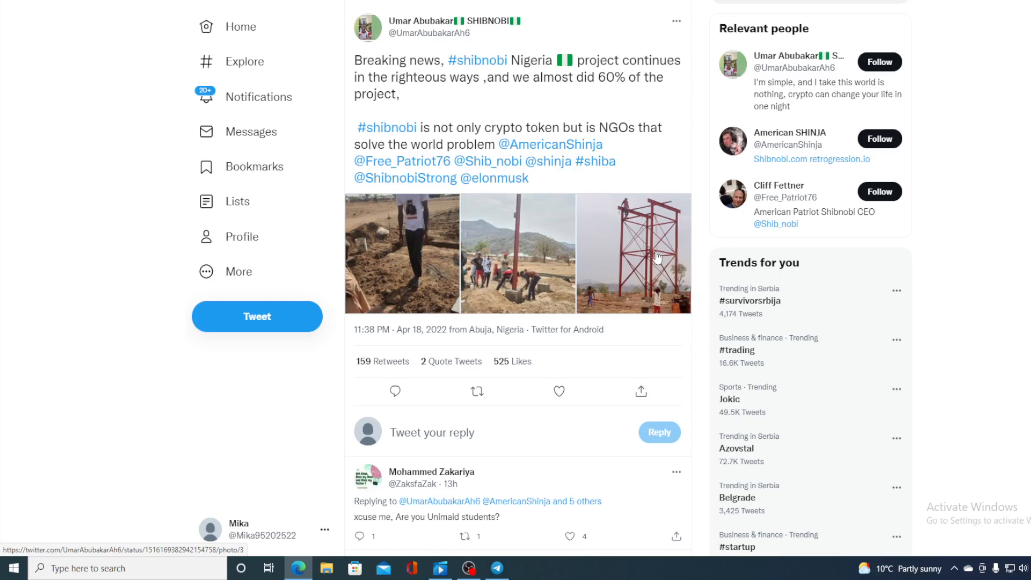
pyautogui.moveTo(660, 157)
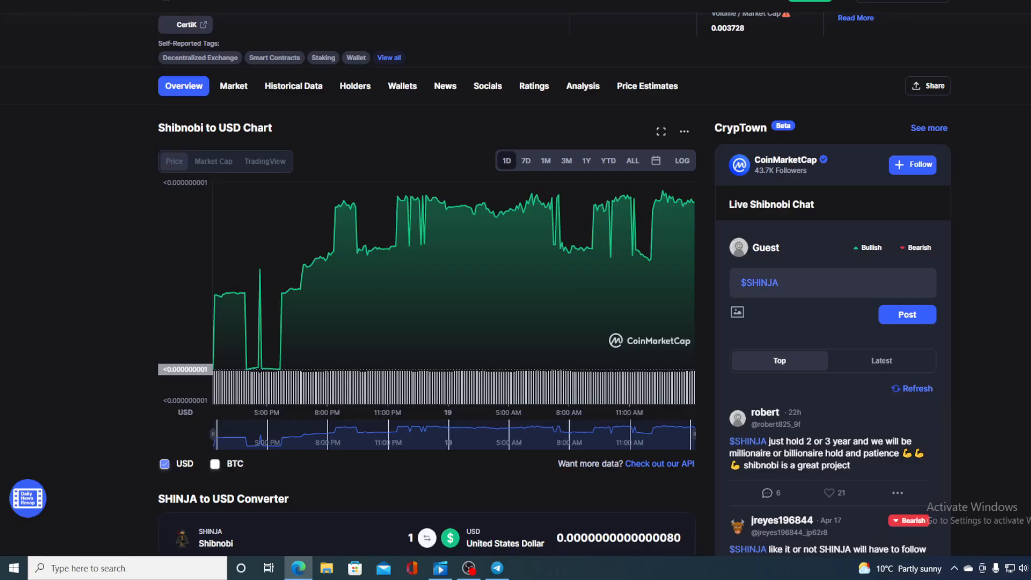
pyautogui.moveTo(638, 253)
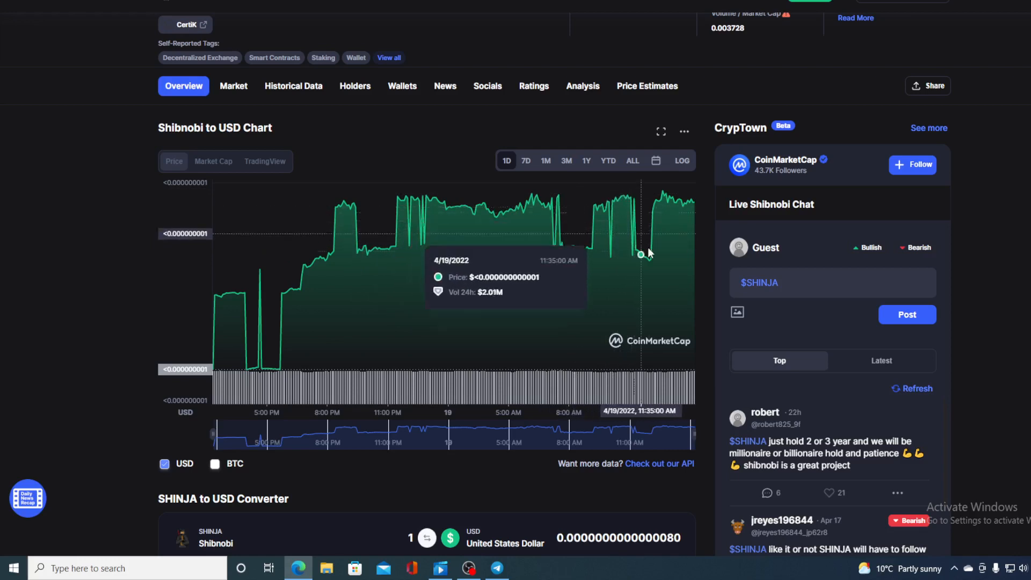
pyautogui.moveTo(390, 136)
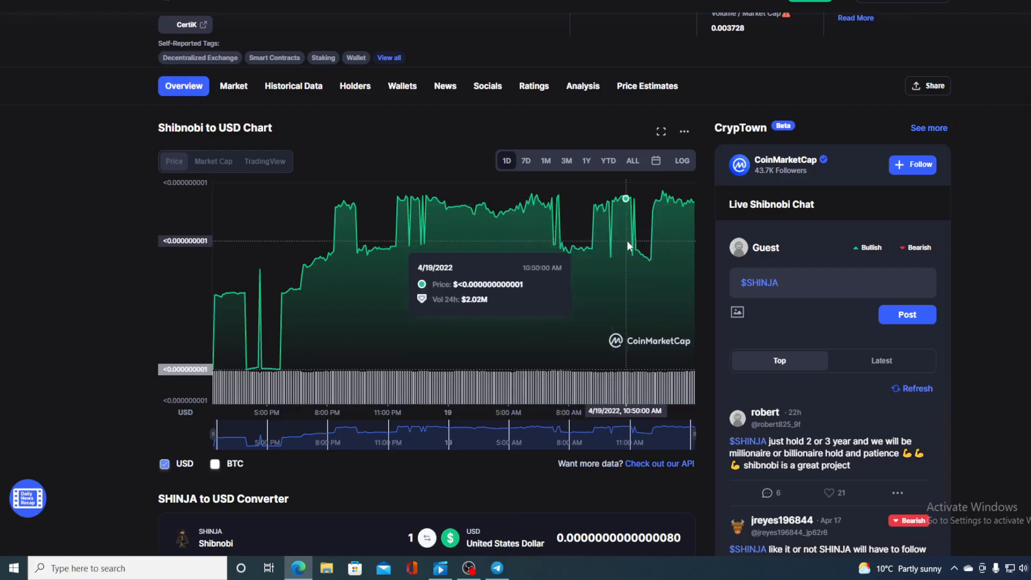
pyautogui.moveTo(694, 204)
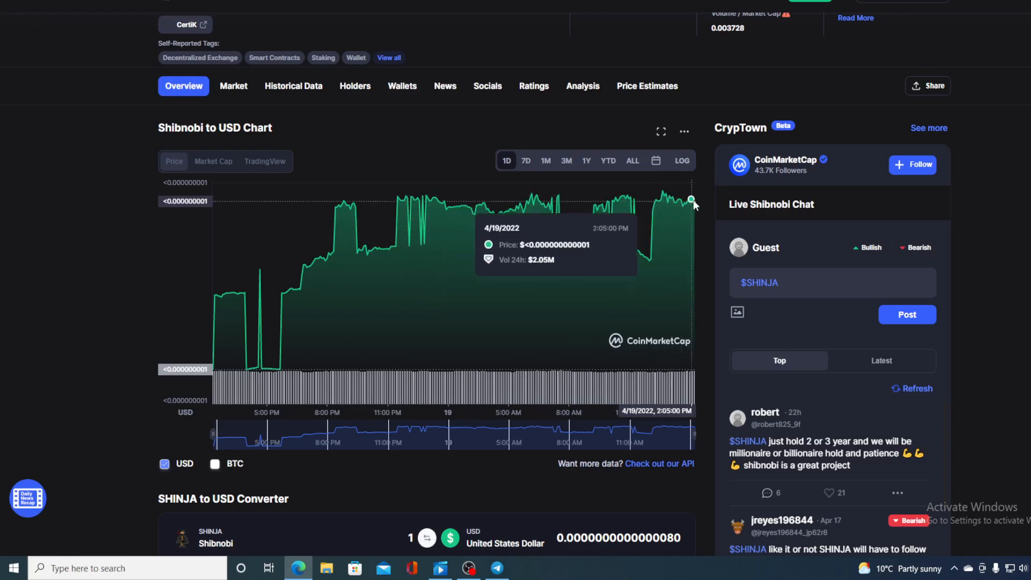